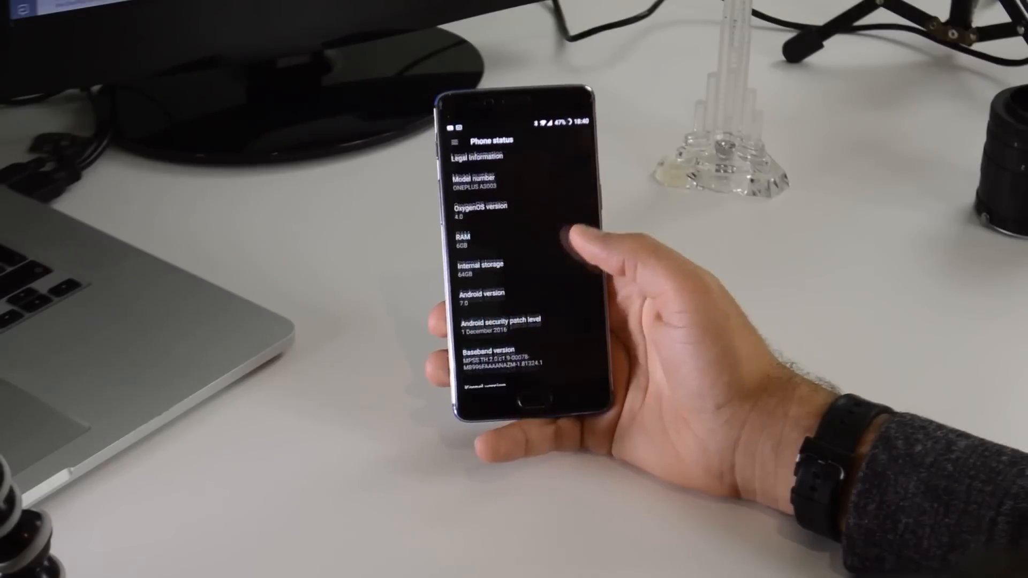
Step: Scroll the Phone status page to the OxygenOS 4.0 and Android 7.0 entries
scroll(down, 3)
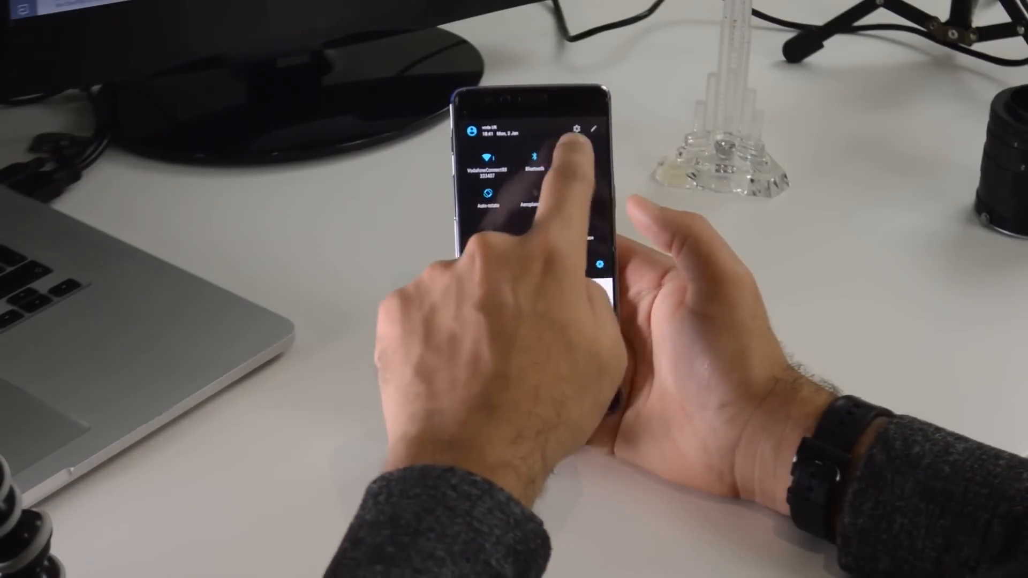
Step: Expand quick settings to show the Wi-Fi, Bluetooth, Auto-rotate and Aeroplane mode toggles
click(590, 129)
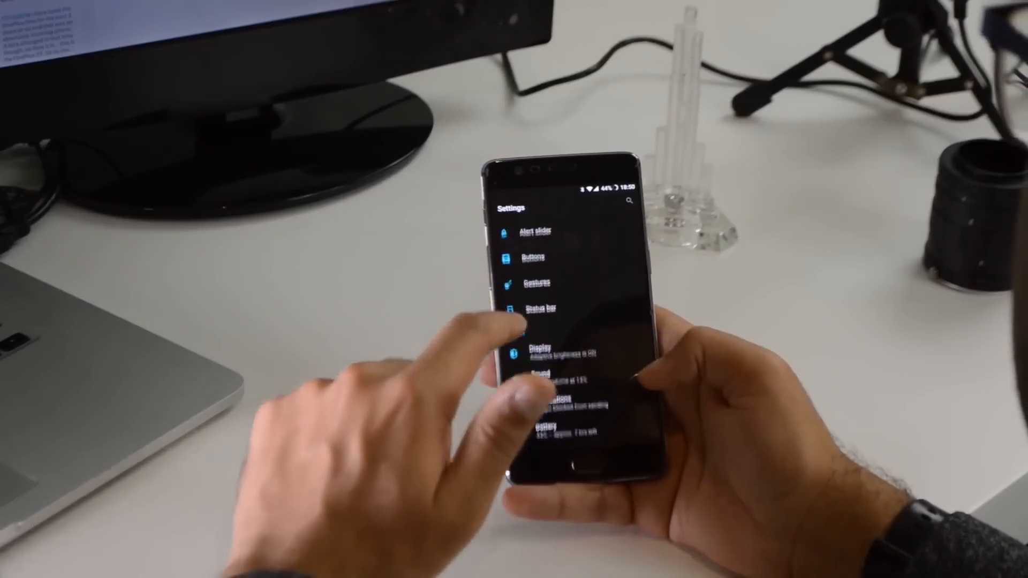
Step: Open Status bar settings and scroll through the Bluetooth, Wi-Fi and Flight mode icon toggles
click(539, 309)
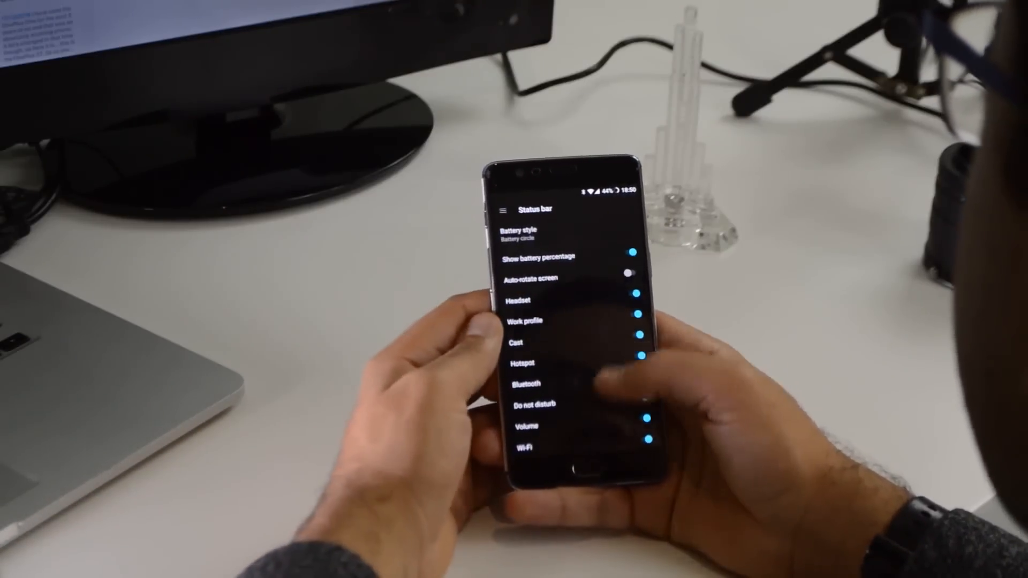
scroll(down, 3)
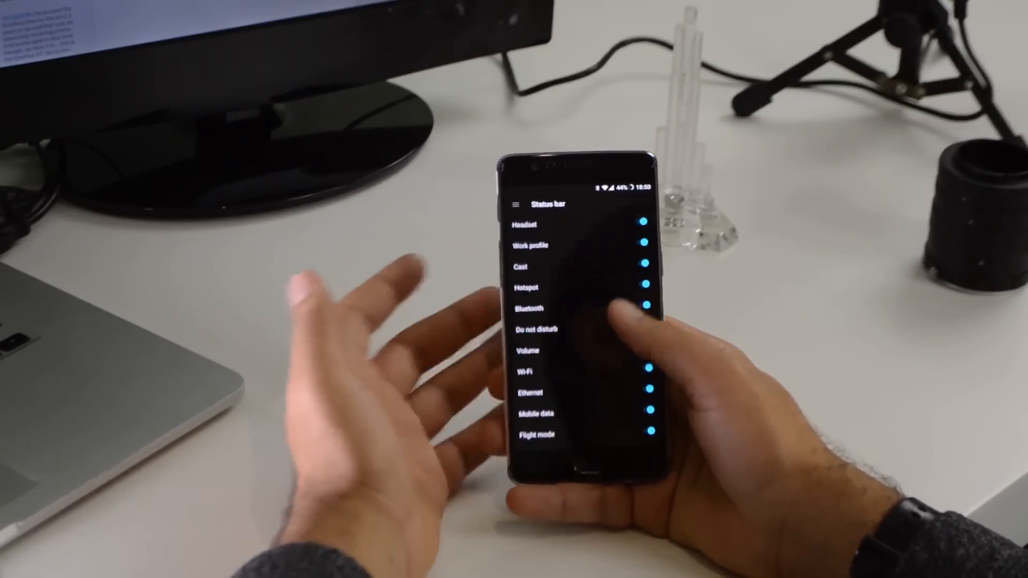
scroll(down, 3)
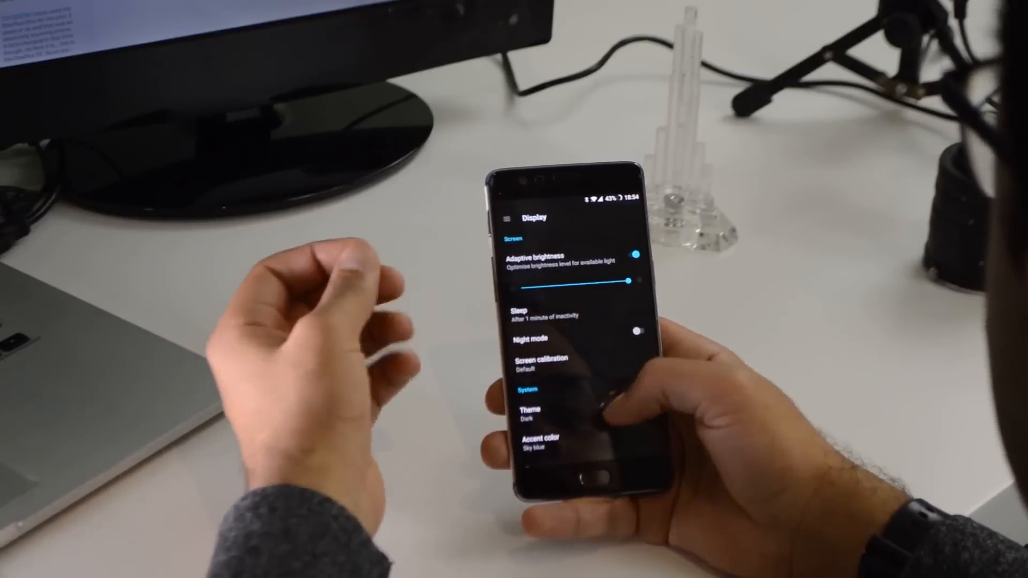
Step: Drag the Display size slider to Small
scroll(down, 3)
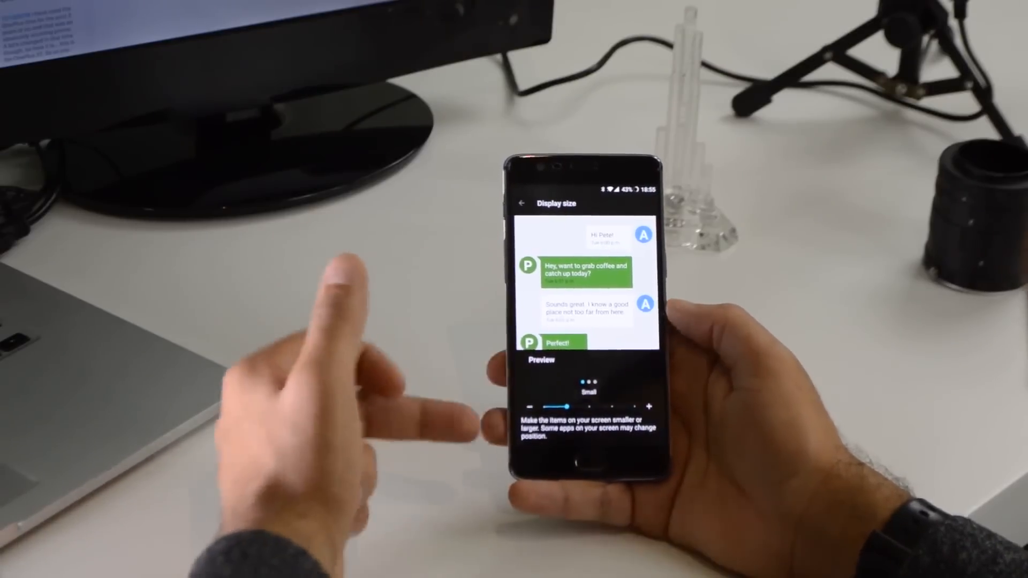
drag(551, 406, 590, 397)
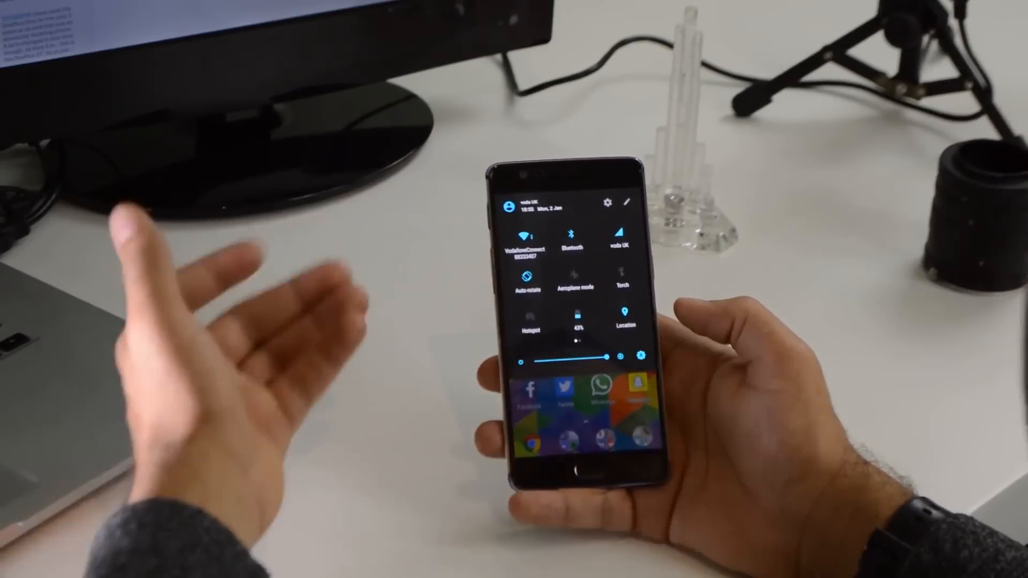
Step: Dismiss quick settings, launch Twitter and scroll its dark-themed Home timeline
click(607, 203)
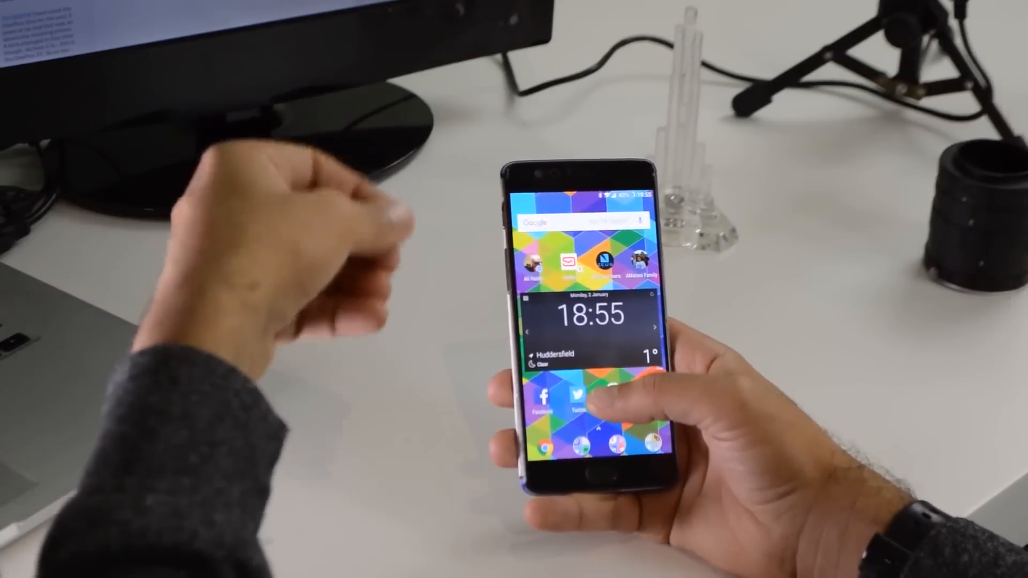
click(576, 400)
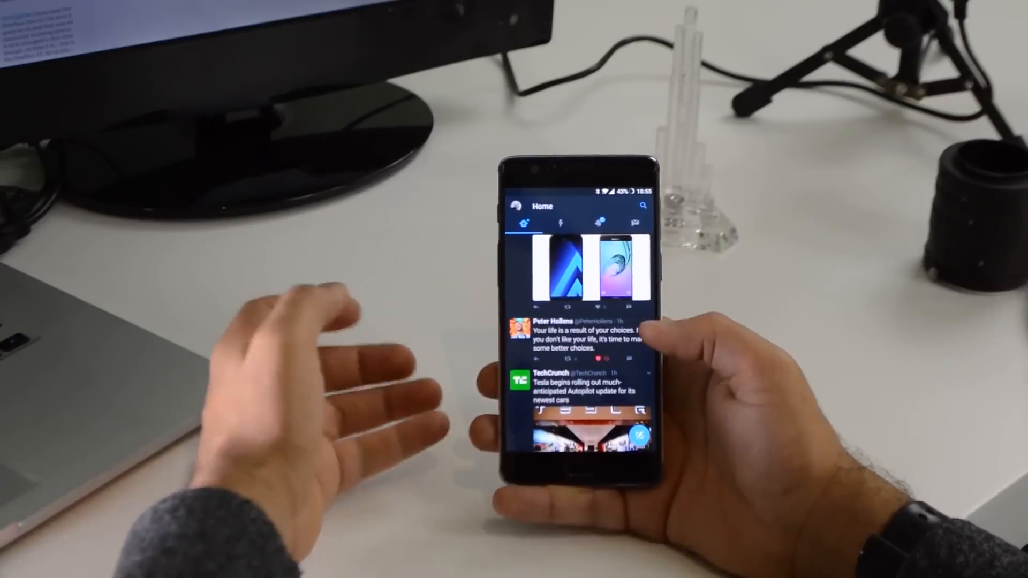
scroll(down, 3)
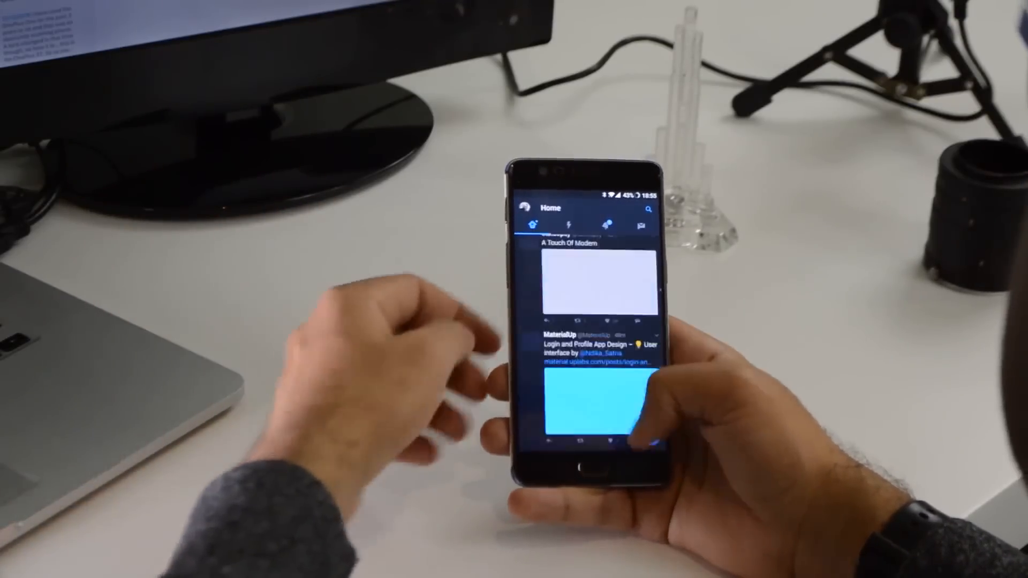